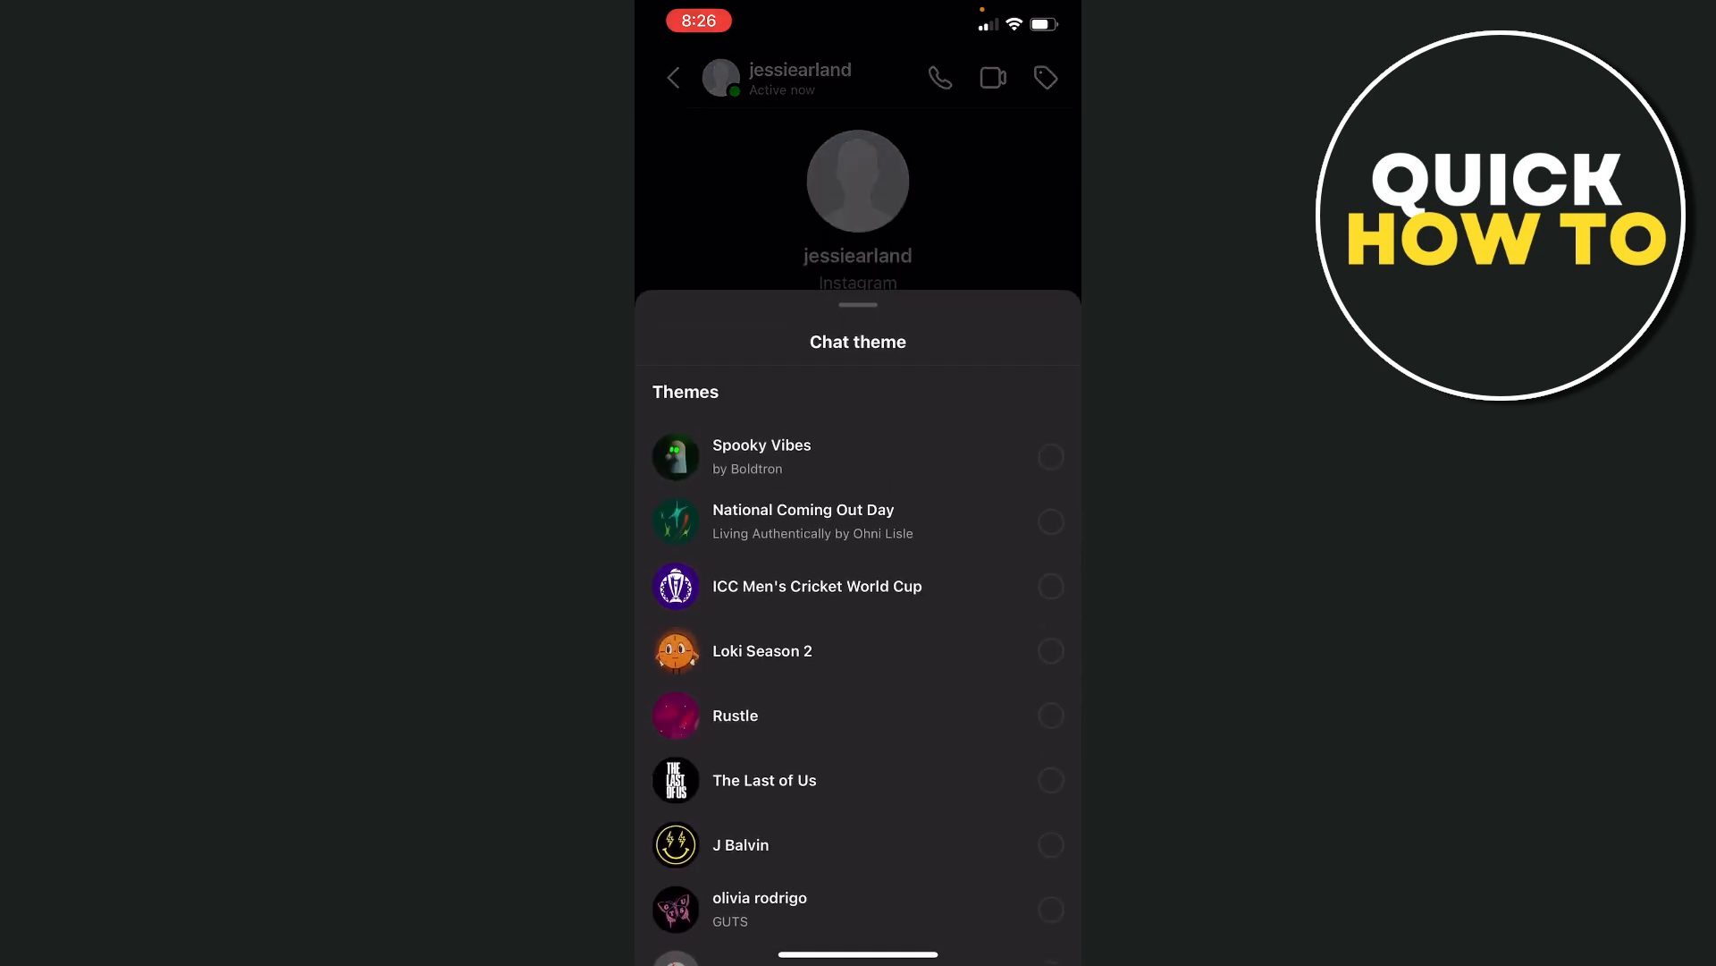
- Apply The Last of Us theme to the jessiearland chat and confirm it's selected
click(764, 780)
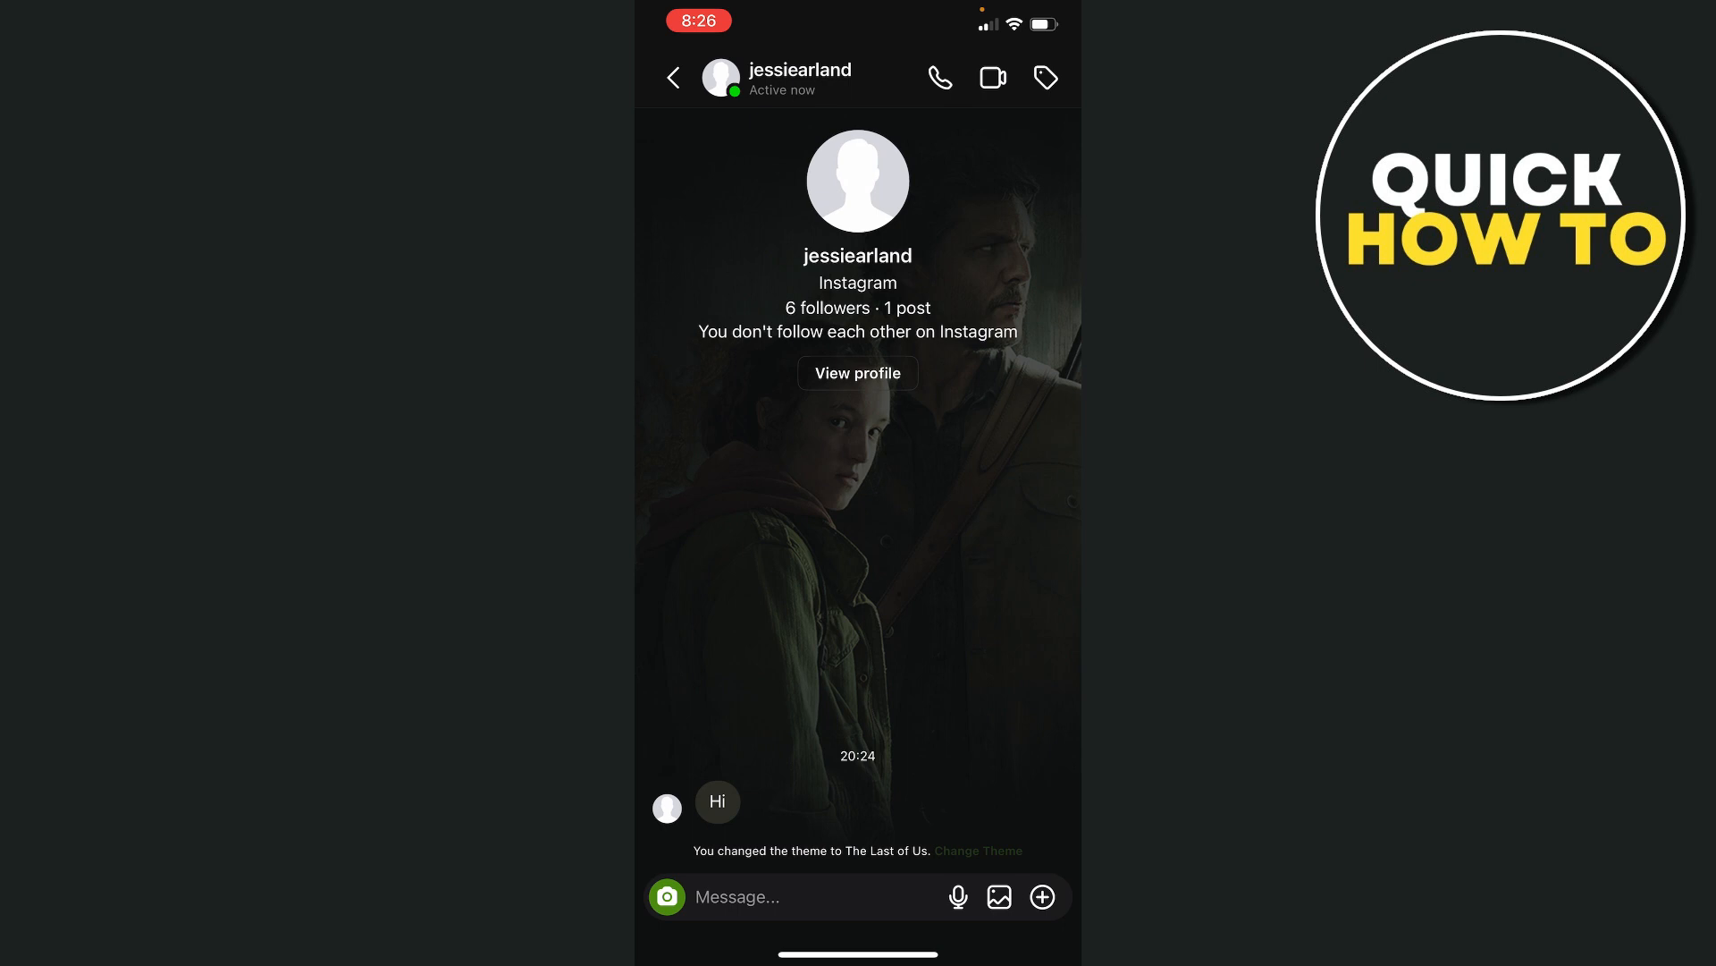
click(978, 850)
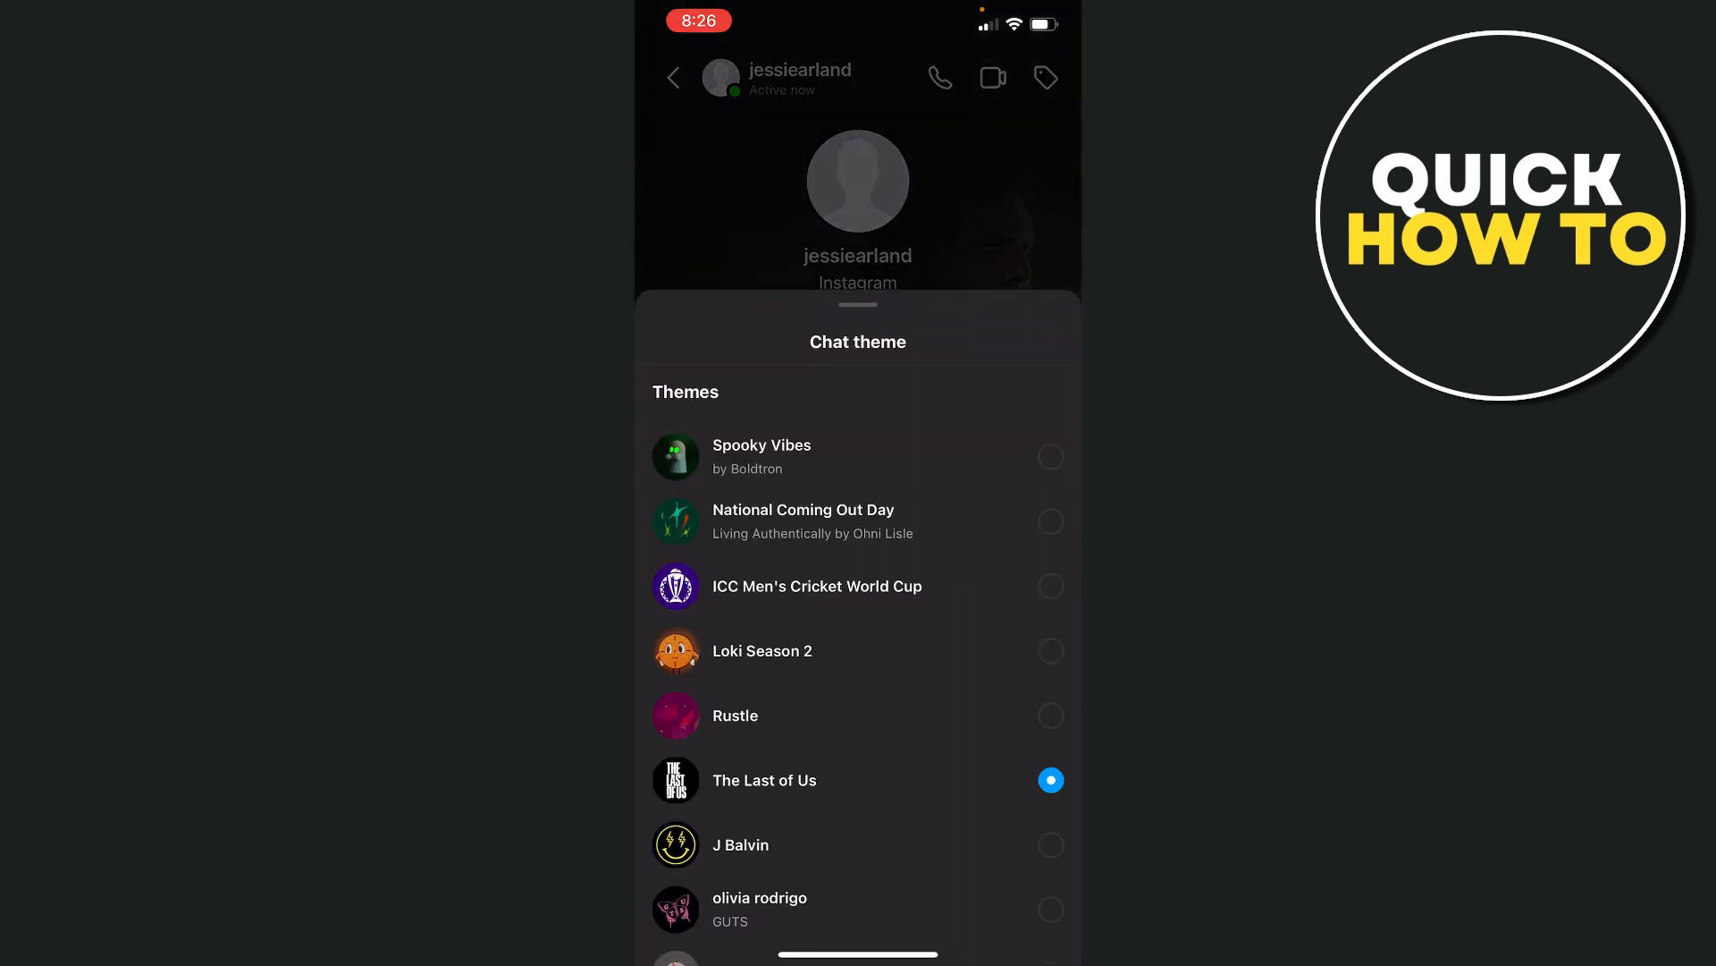